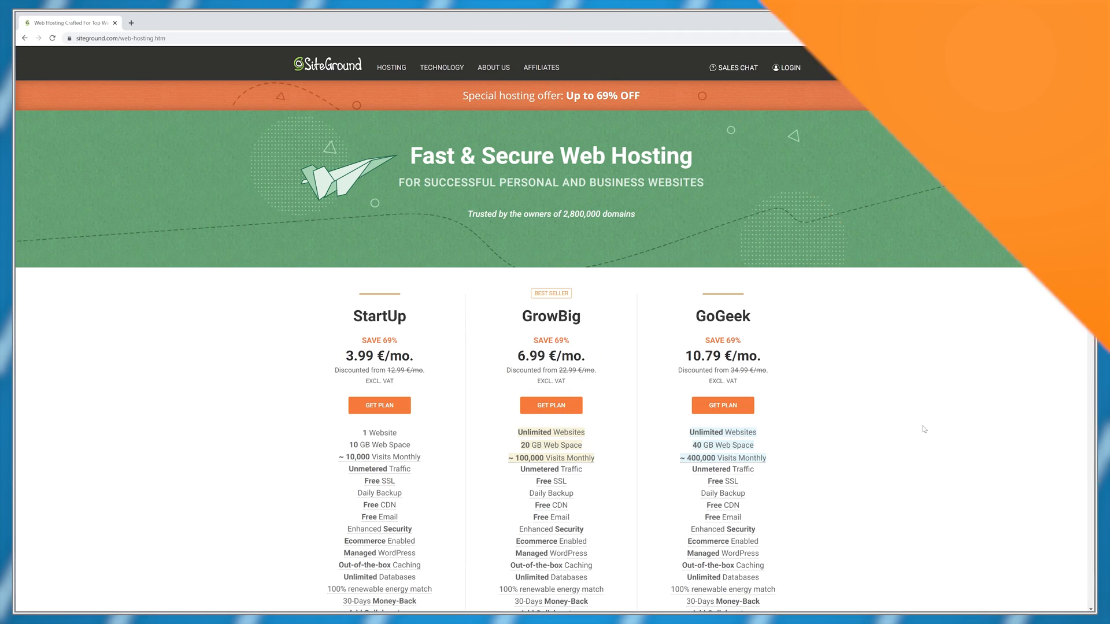
- Log in to the SiteGround hosting account with the username and password
scroll("down", 3)
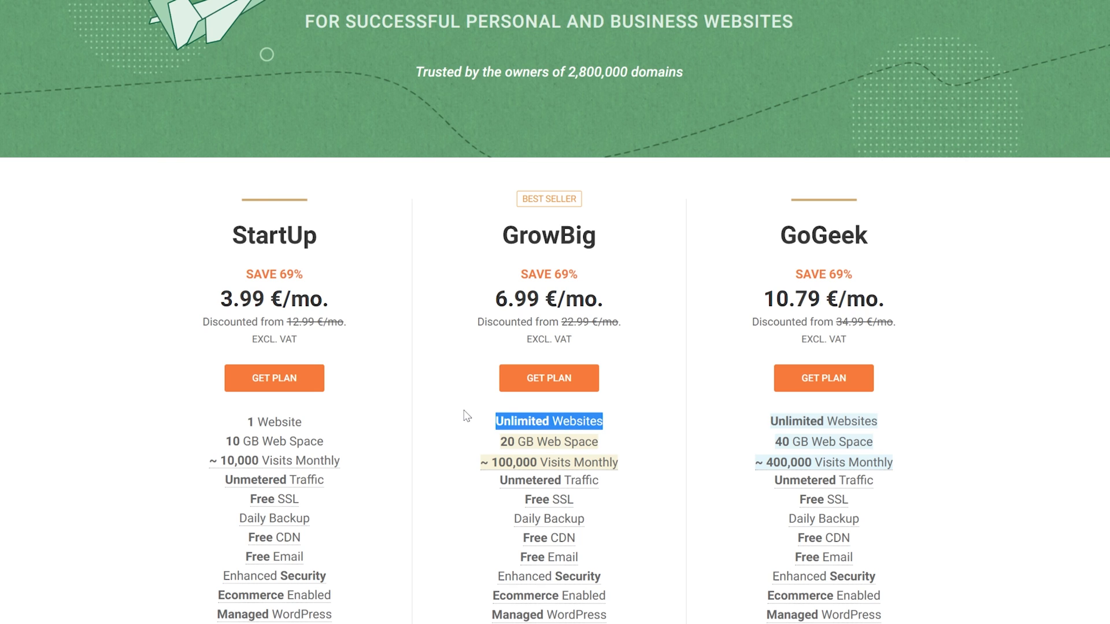
left_click(274, 377)
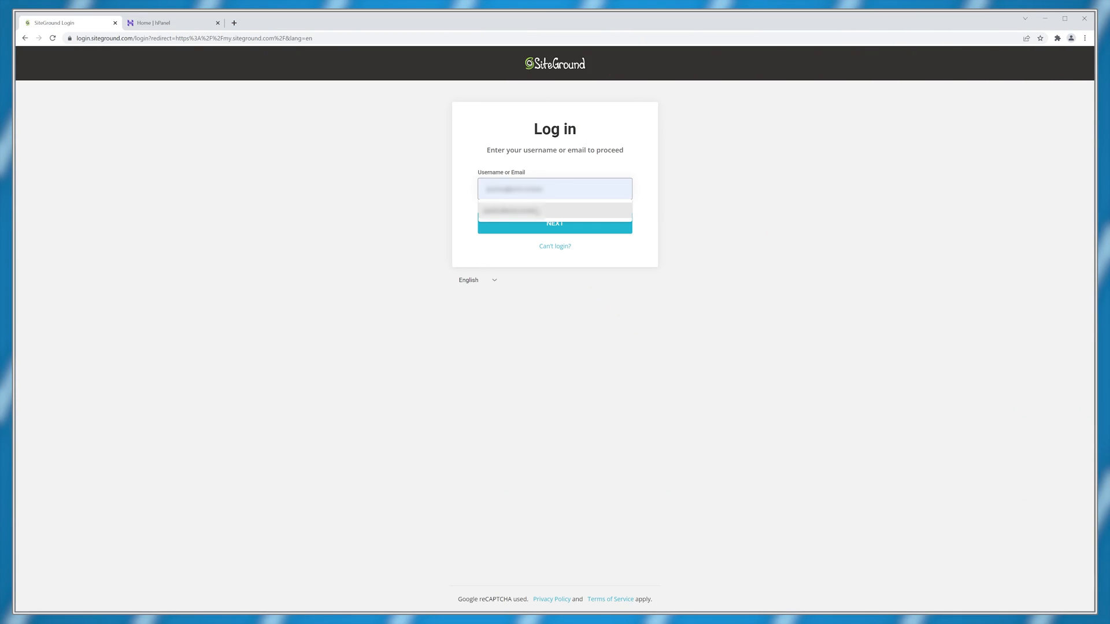
left_click(554, 223)
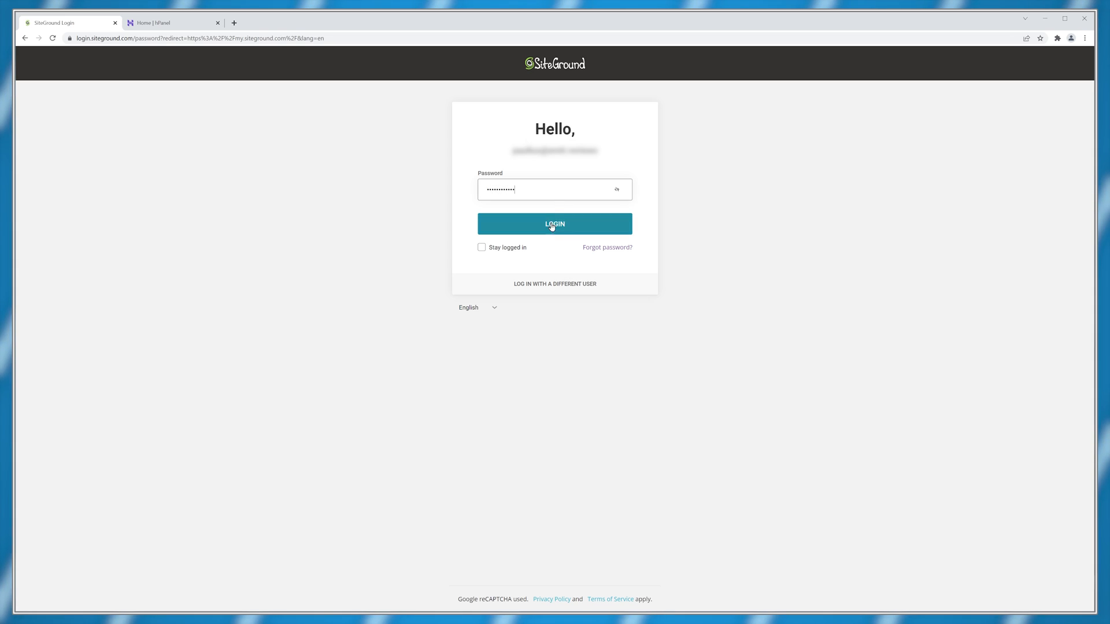
left_click(554, 223)
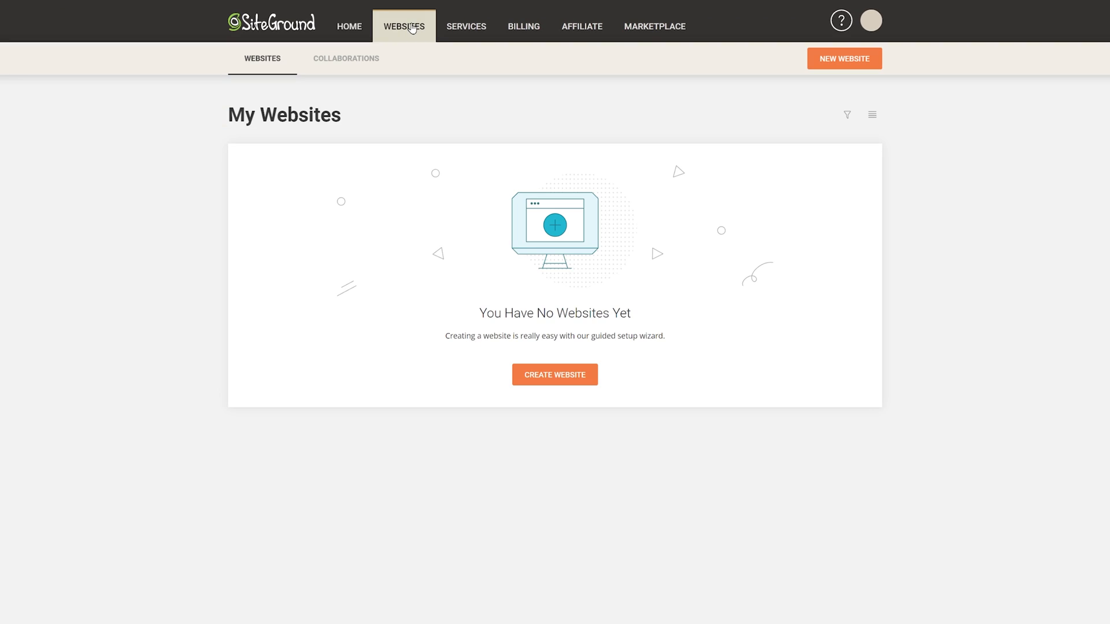
- Add a new website using the existing domain emitsites.tech and proceed to the WordPress login email
left_click(553, 375)
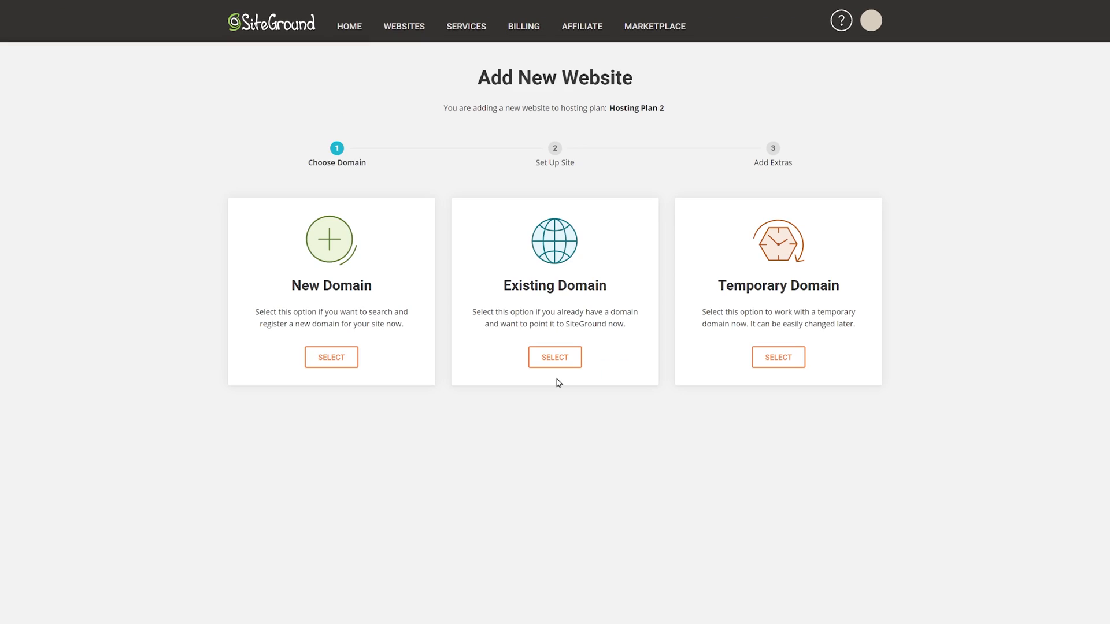
left_click(553, 357)
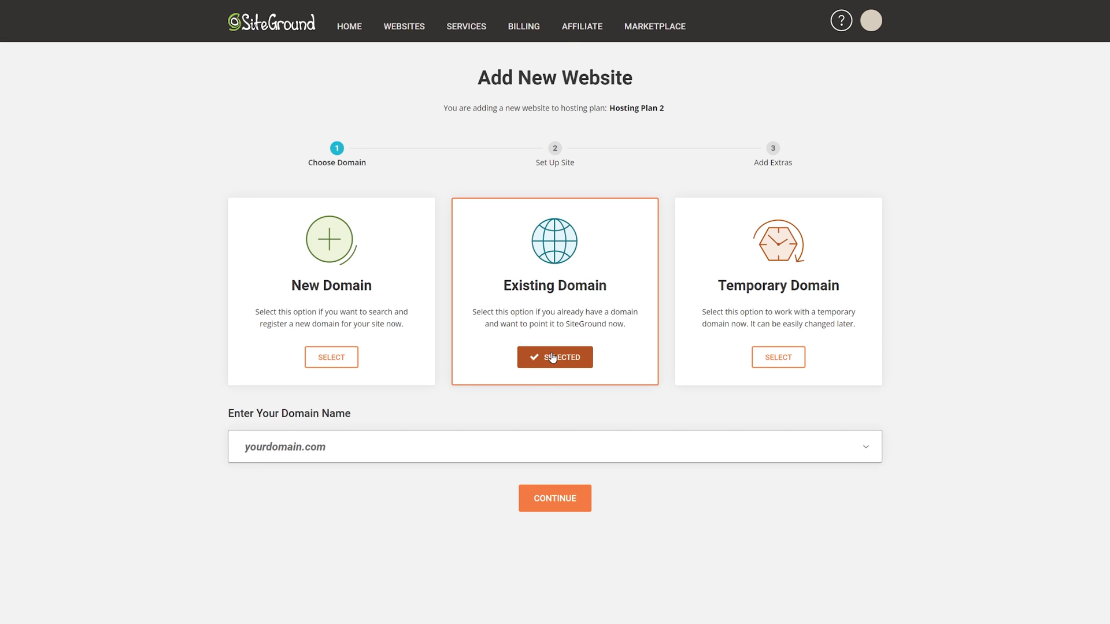
type("emitsites.tech")
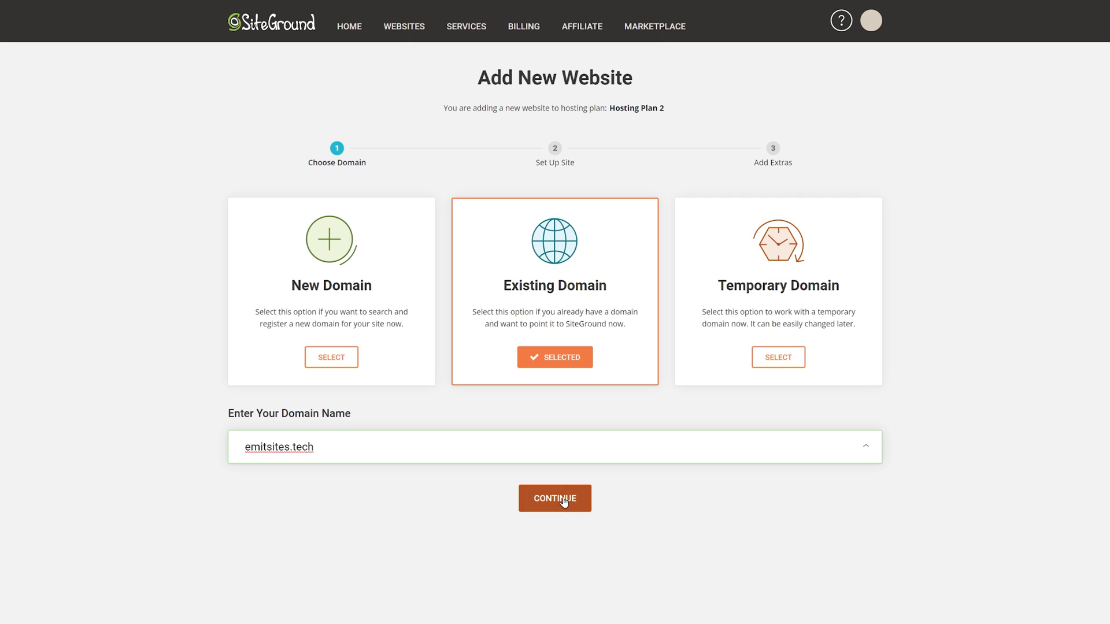
left_click(555, 497)
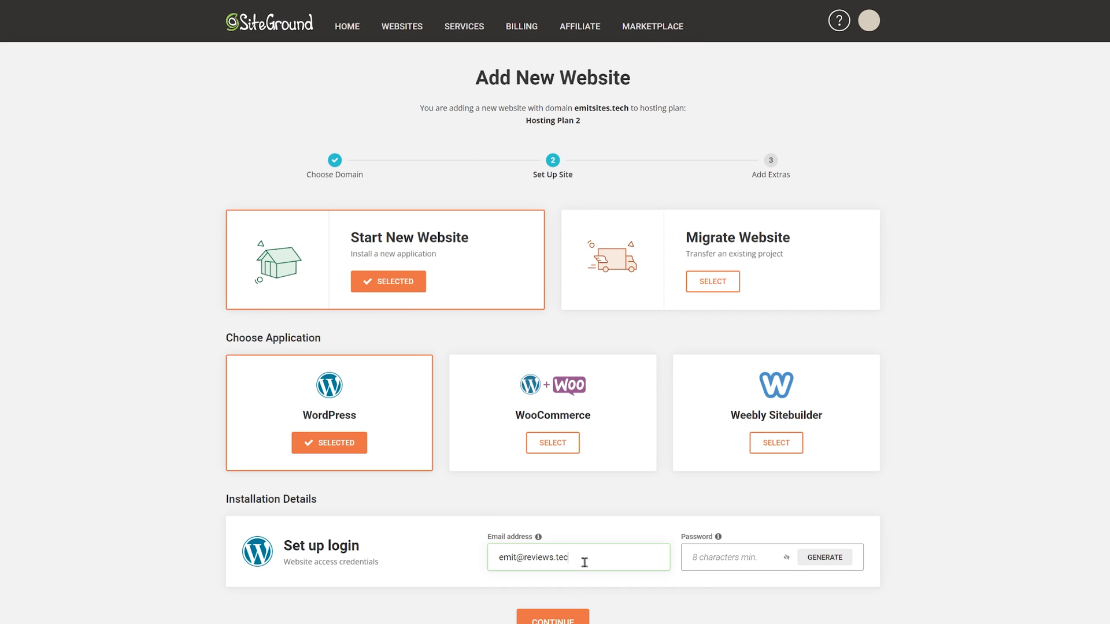
left_click(553, 620)
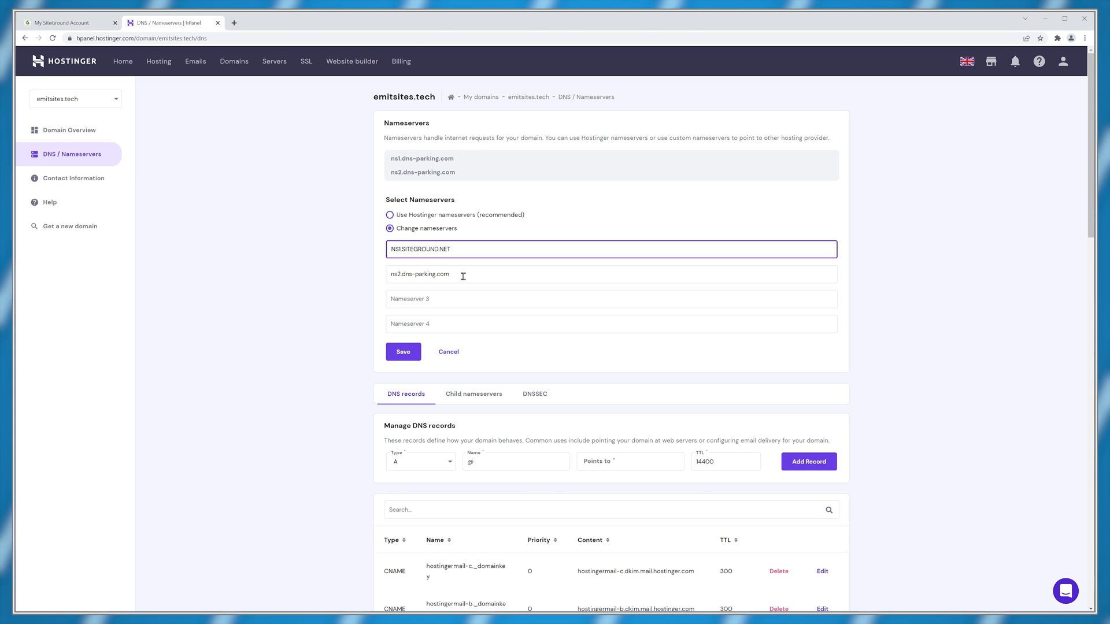
- Edit the second nameserver entry for emitsites.tech to point to SiteGround
left_click(402, 352)
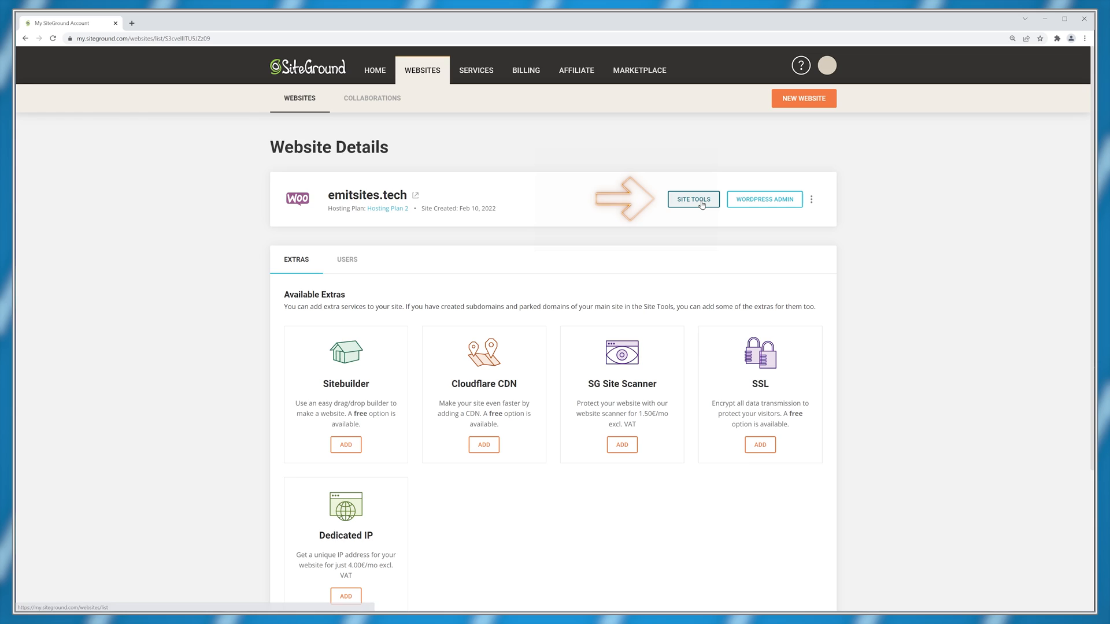
- In Site Tools, create the subdomain 'store' so store.emitsites.tech appears in the list
left_click(692, 198)
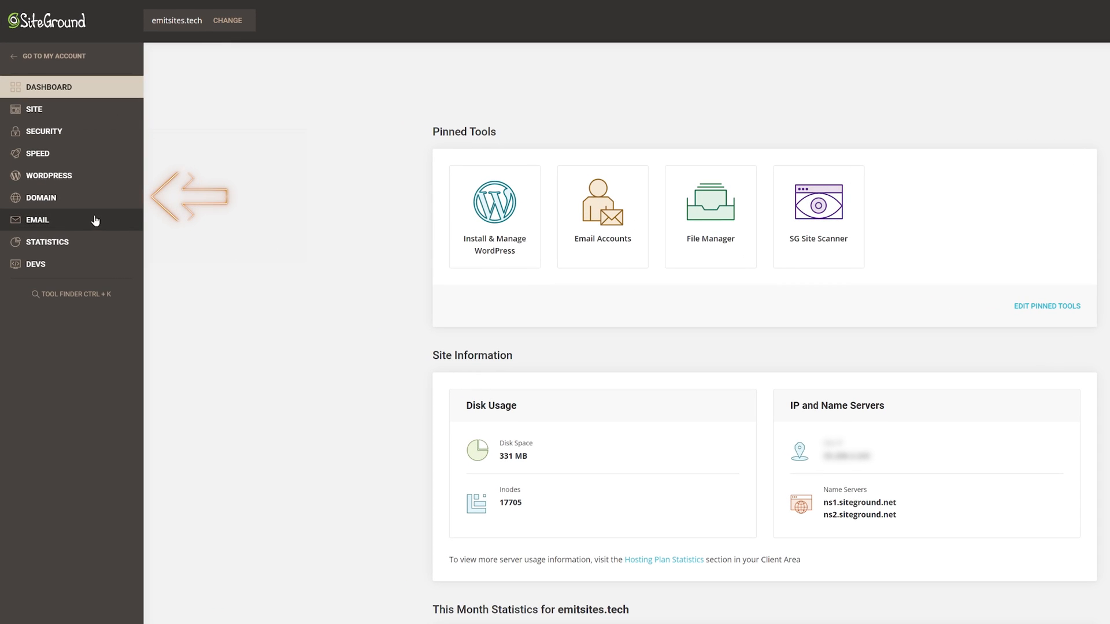
left_click(42, 198)
type("store")
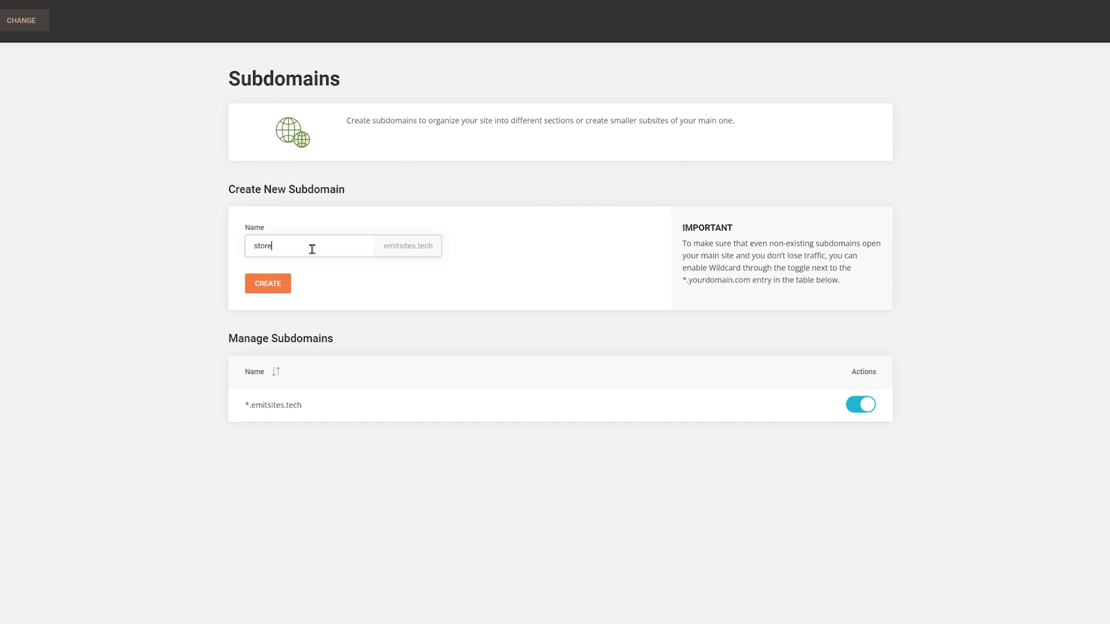
left_click(267, 283)
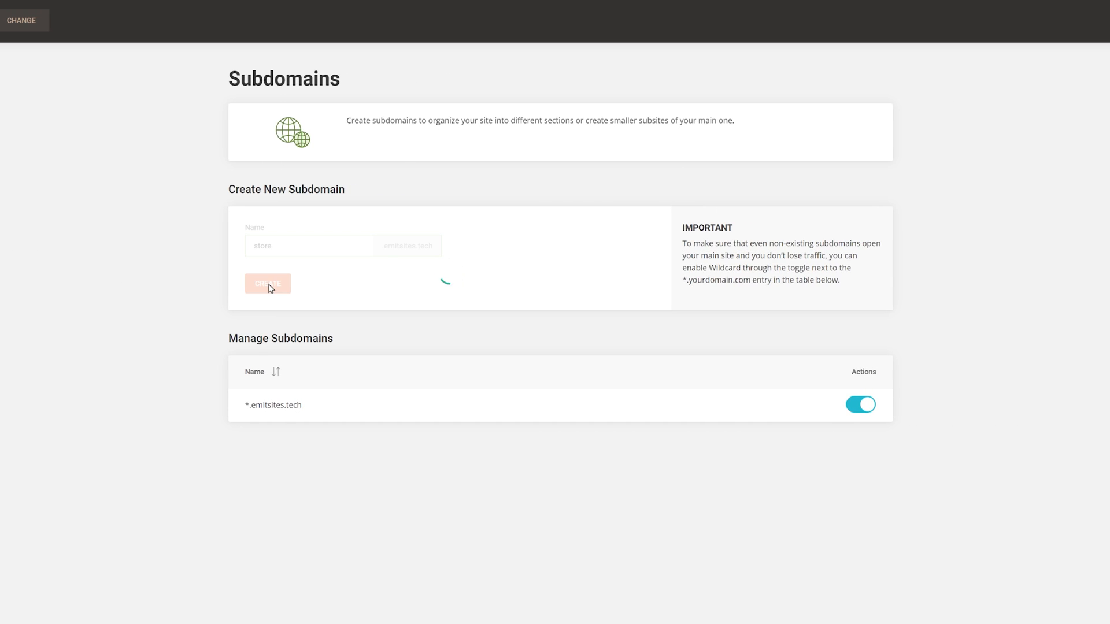
left_click(267, 284)
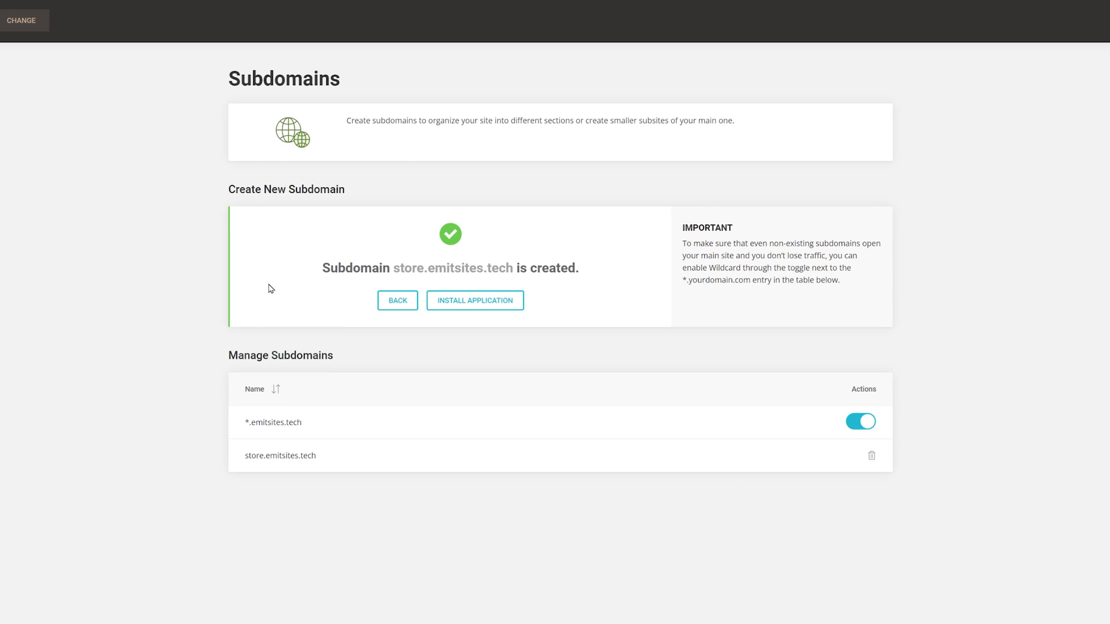
mouse_move(475, 301)
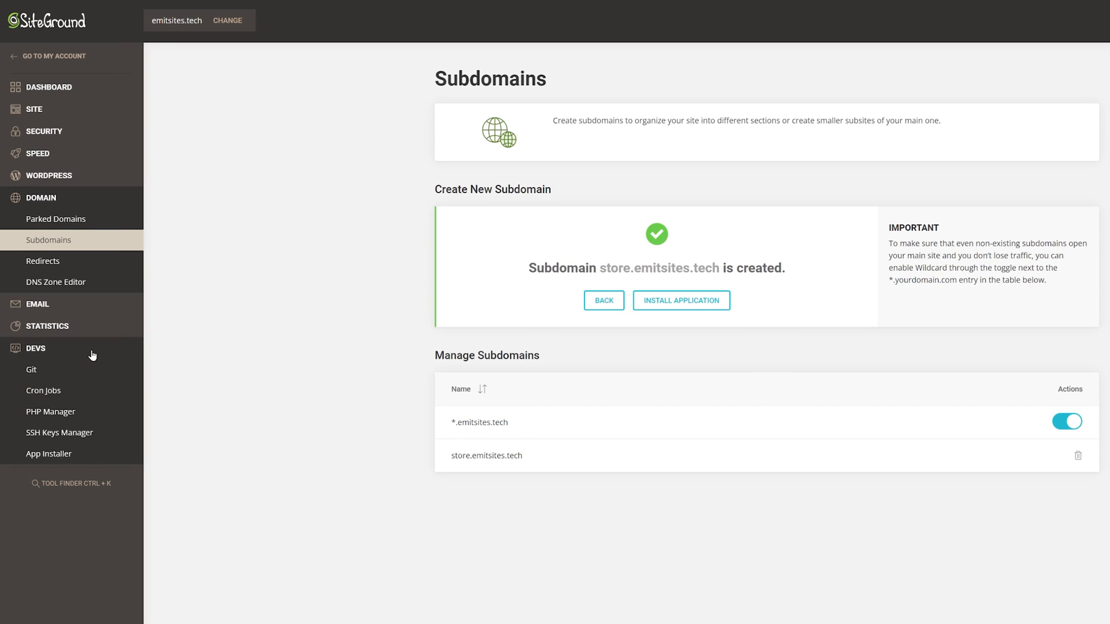
- In App Installer, choose WordPress + Woo for store.emitsites.tech and reach the admin info fields
left_click(48, 454)
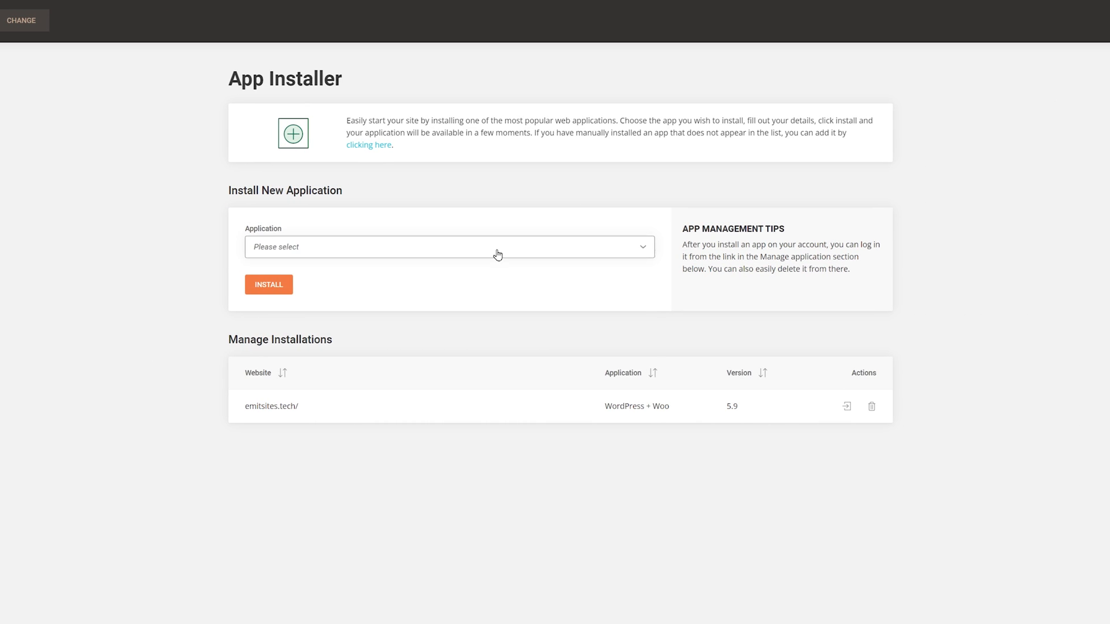
left_click(449, 248)
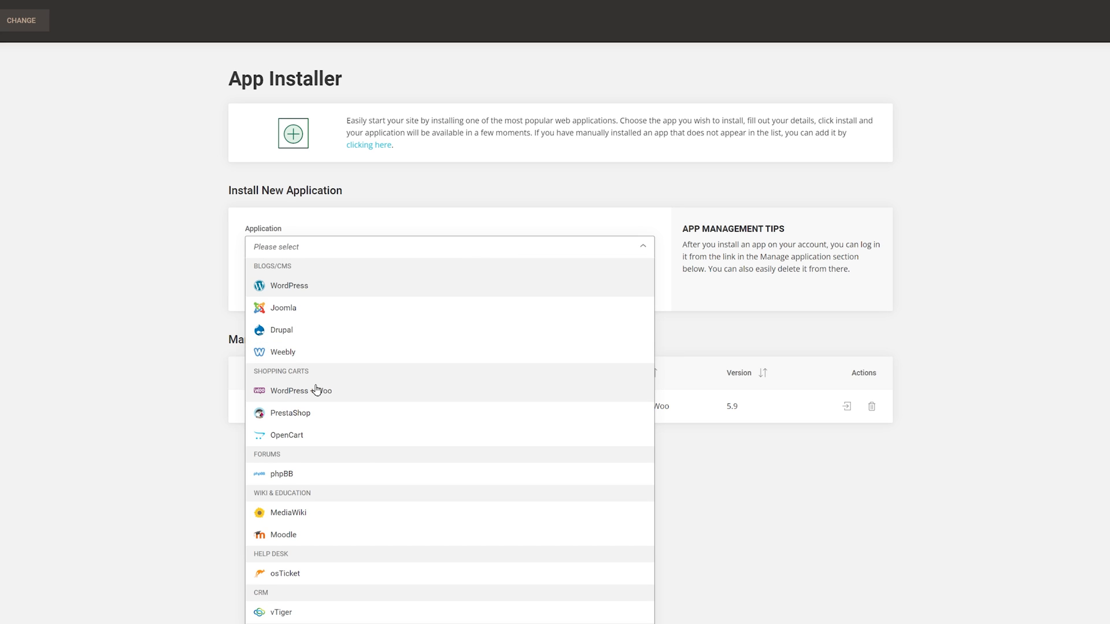
left_click(301, 391)
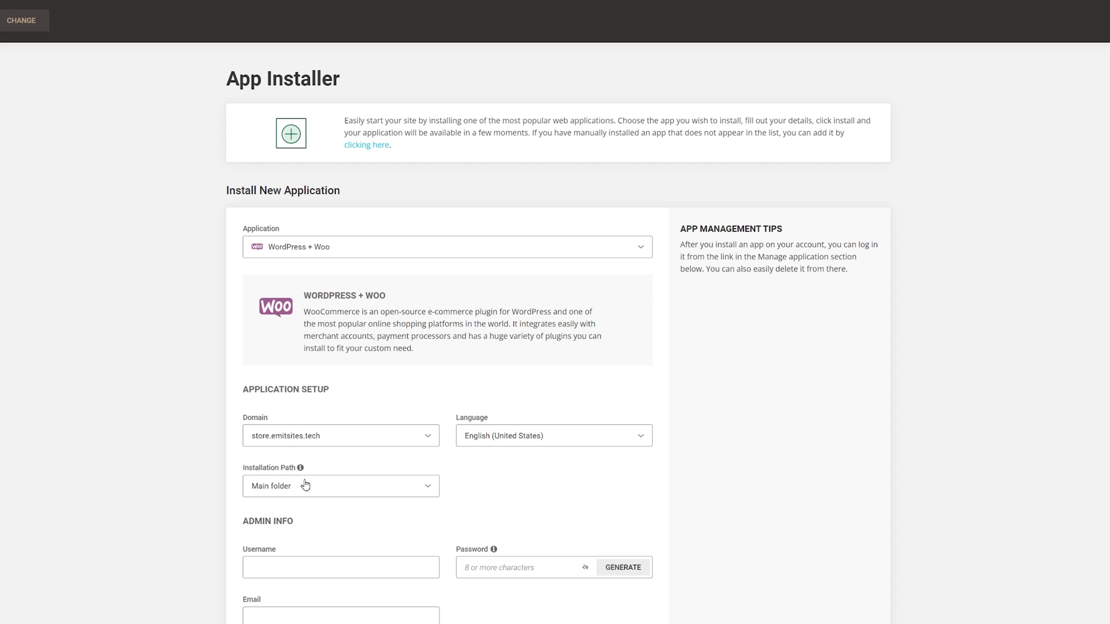
scroll("down", 3)
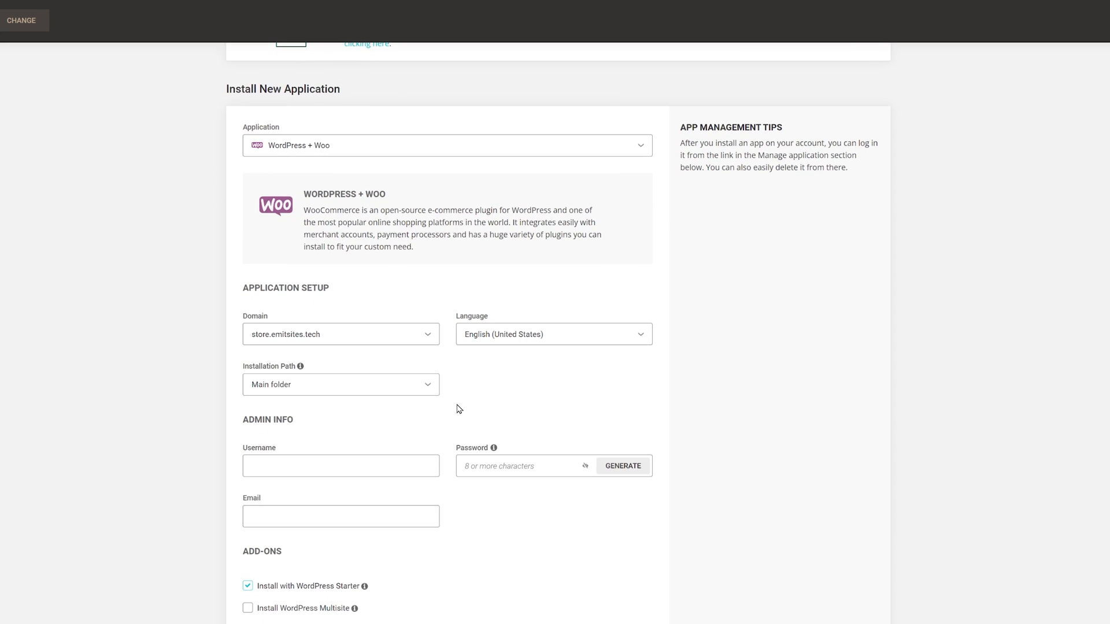
mouse_move(453, 511)
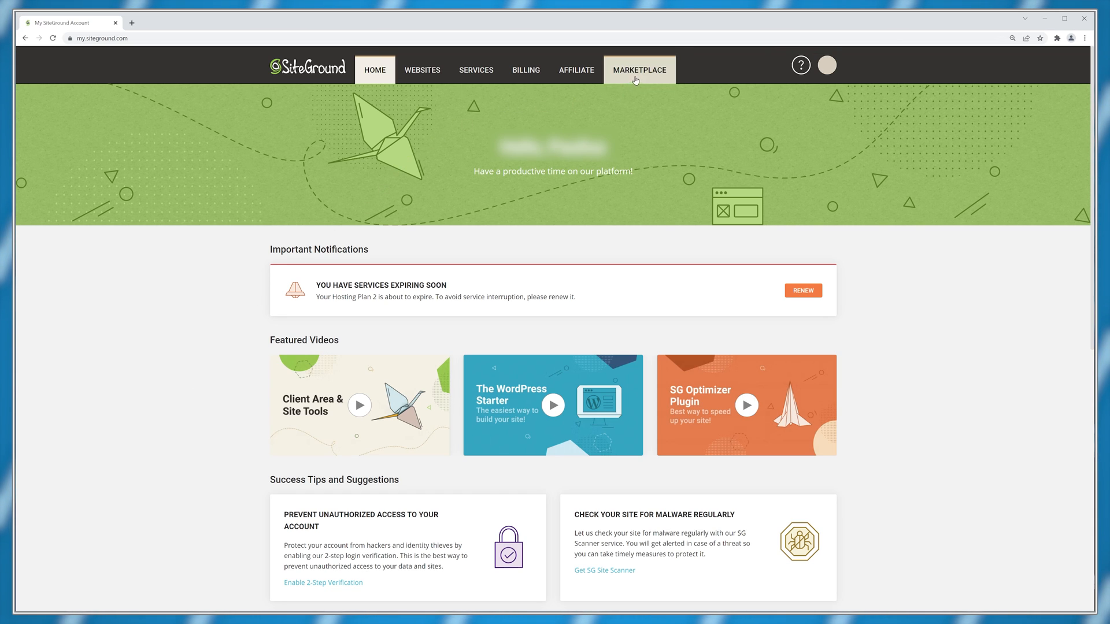
- From Marketplace and Websites, start another website choosing the New Domain option
left_click(639, 69)
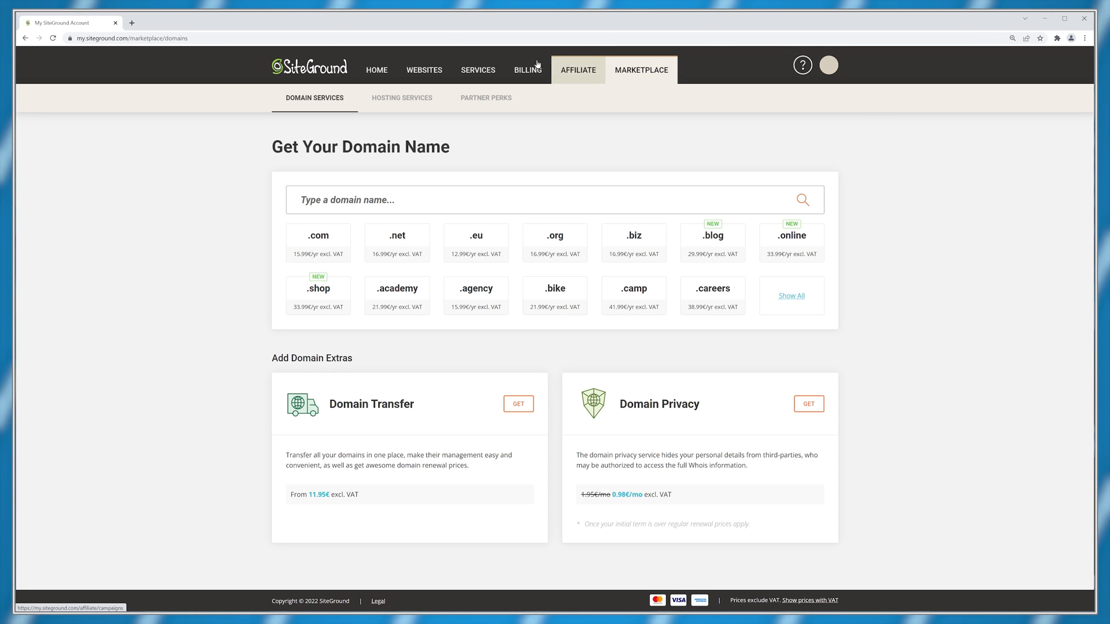
left_click(422, 69)
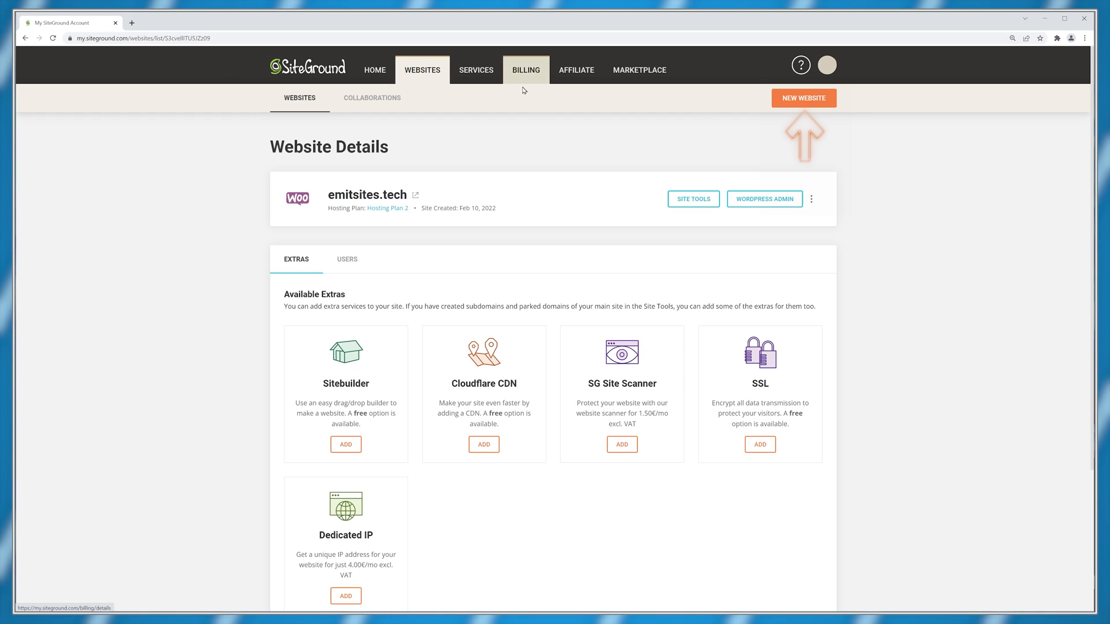
left_click(803, 97)
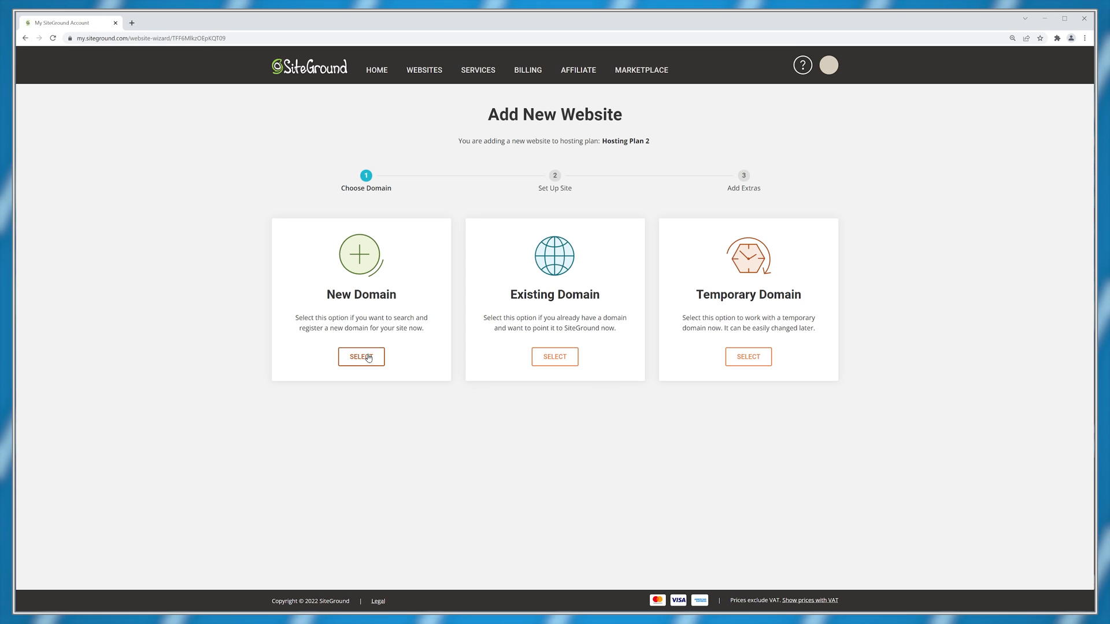
left_click(361, 356)
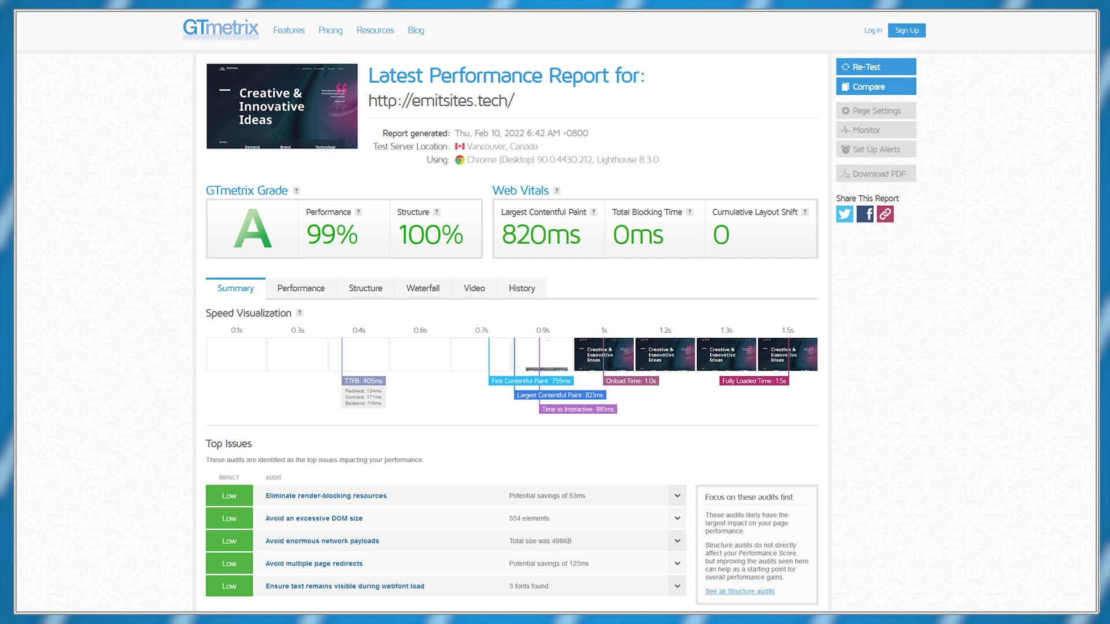
- Scroll the GTmetrix report for emitsites.tech through the grade A and speed visualization
scroll("down", 3)
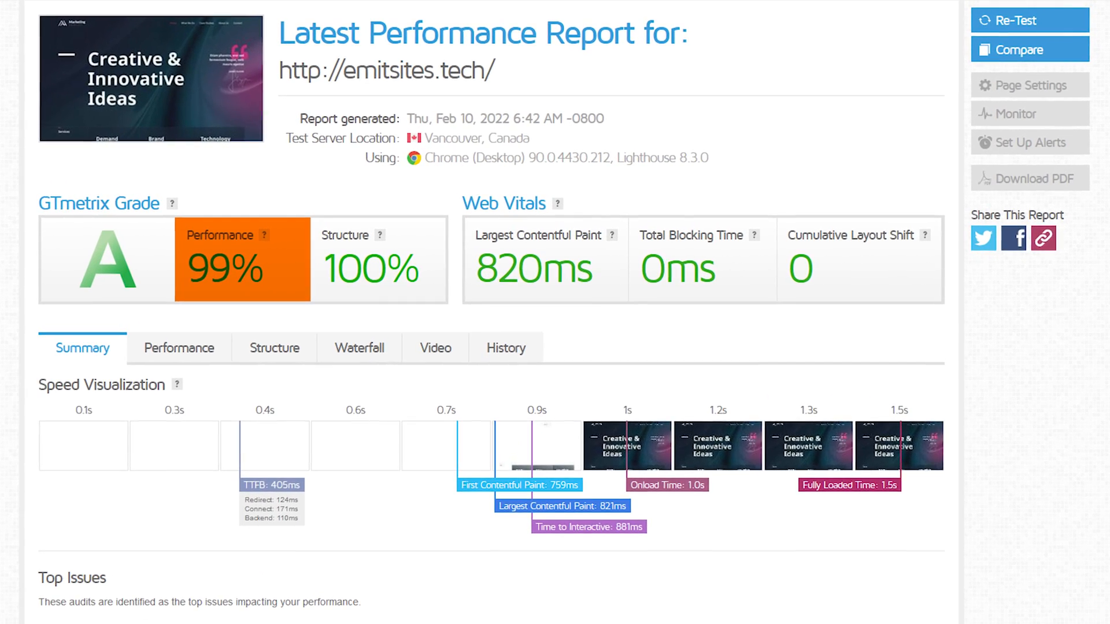